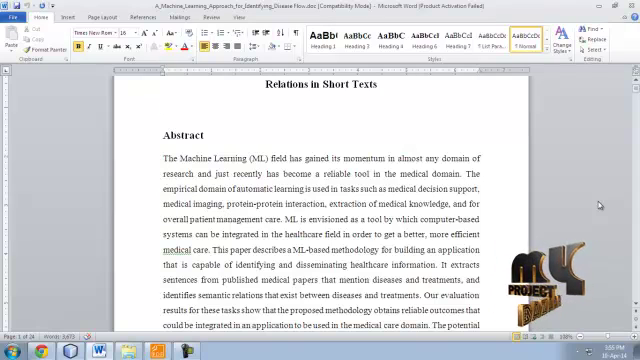
# - Review the paper's abstract in Word and bring up 'Flow chart Machine Learning approach.docx'
pyautogui.click(164, 104)
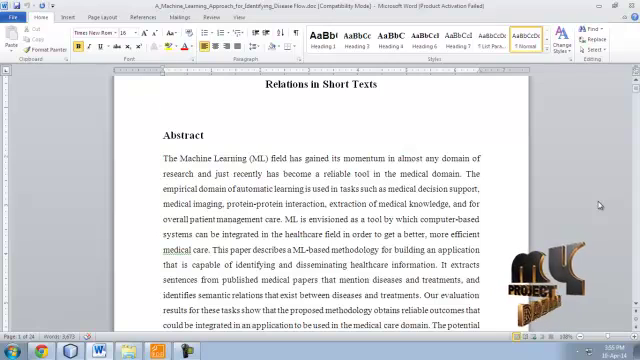
pyautogui.click(164, 108)
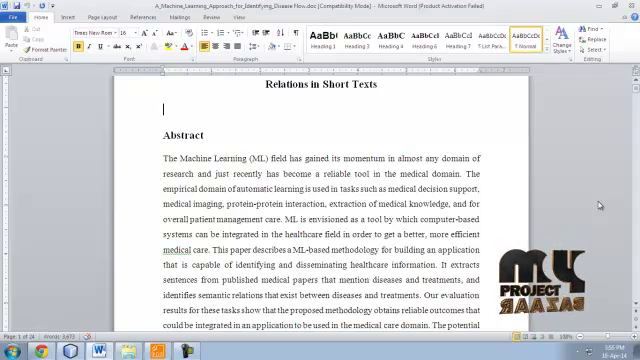
pyautogui.scroll(-3)
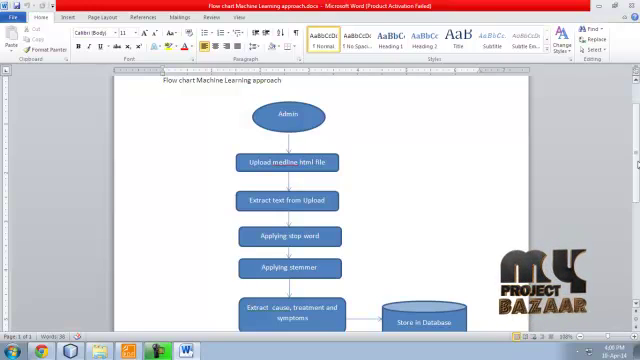
pyautogui.scroll(-3)
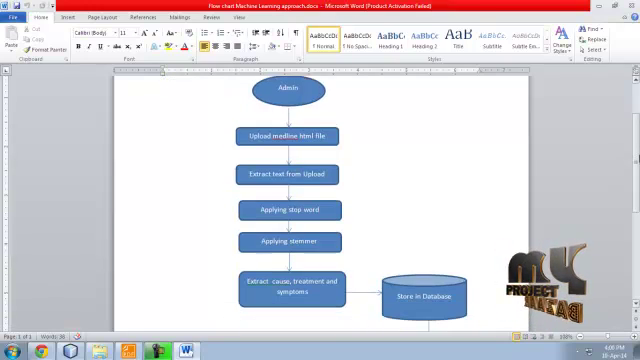
pyautogui.scroll(-3)
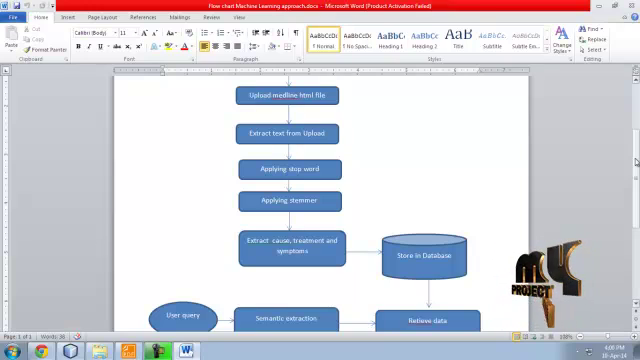
pyautogui.scroll(-3)
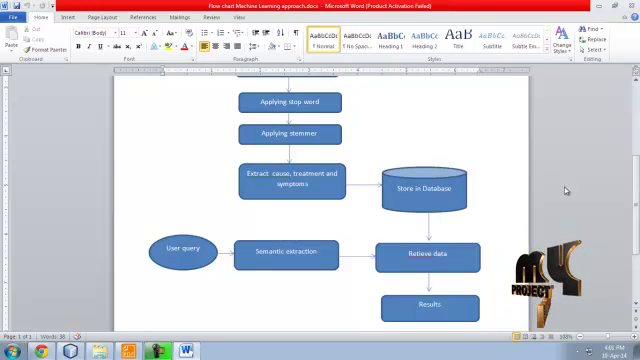
pyautogui.scroll(-3)
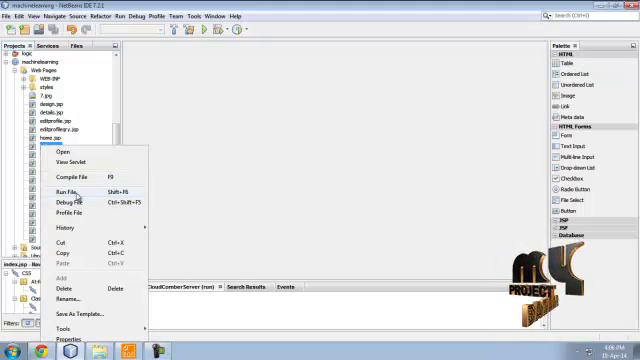
# - Run the web project's index JSP so the Derby server starts and the home page loads
pyautogui.click(68, 188)
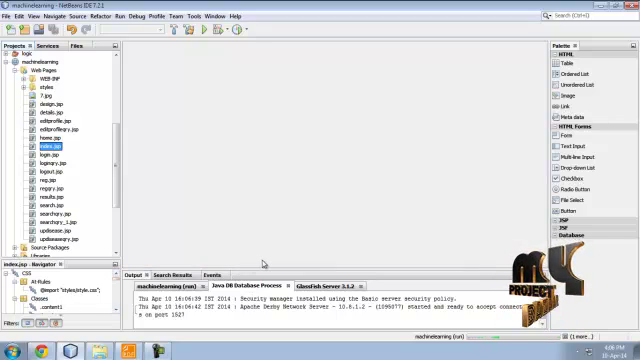
pyautogui.moveTo(262, 264)
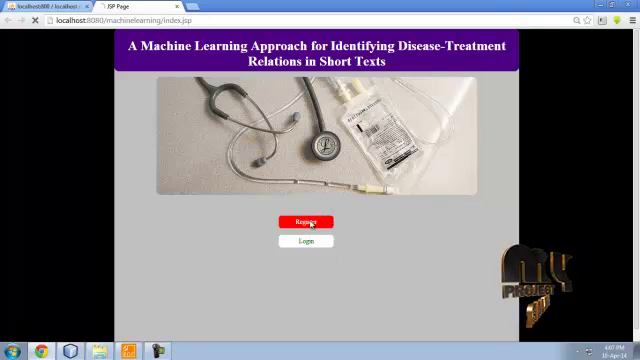
pyautogui.click(308, 220)
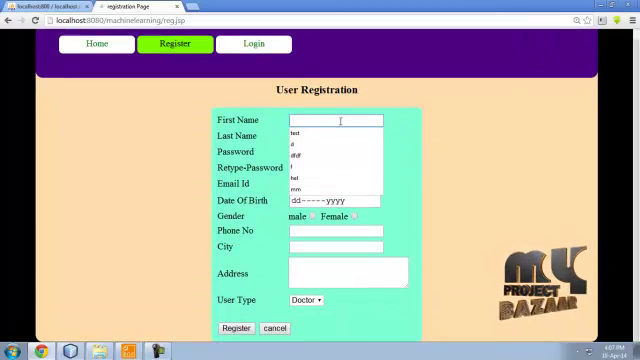
pyautogui.write('s')
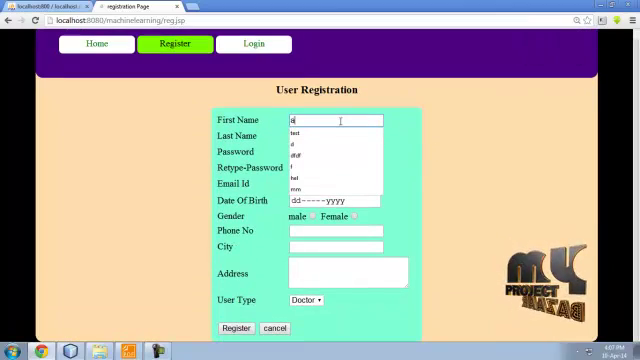
pyautogui.write('samp.')
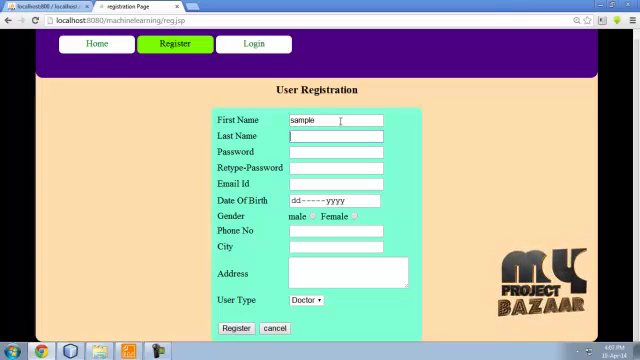
pyautogui.write('user')
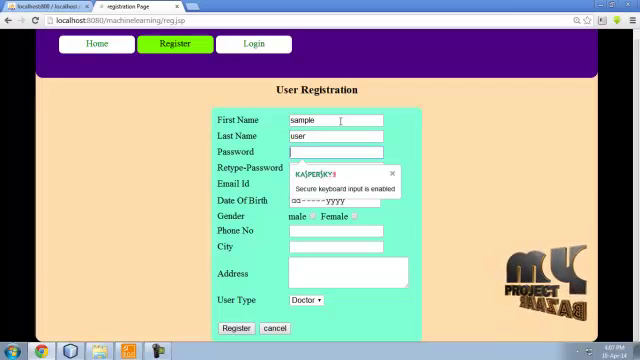
pyautogui.write('***')
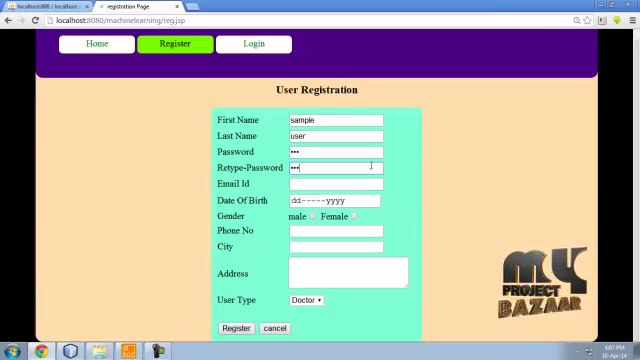
pyautogui.write('sample@gmail.com')
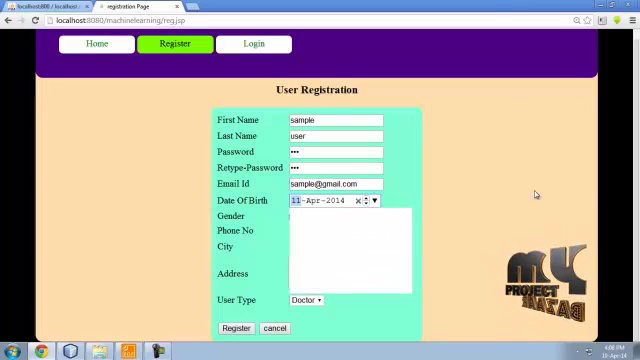
# - Complete the form with birth date, gender female, phone 12343, city madurai, Tamil address
pyautogui.click(376, 204)
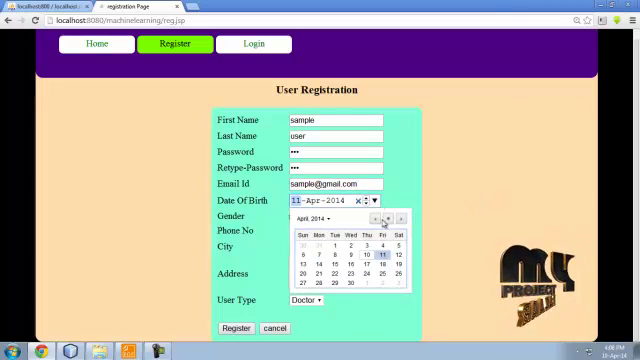
pyautogui.click(312, 216)
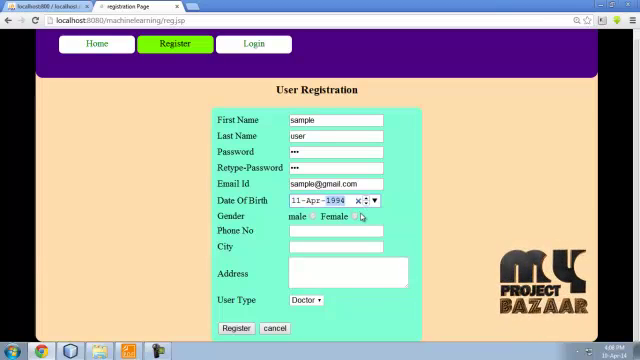
pyautogui.click(364, 198)
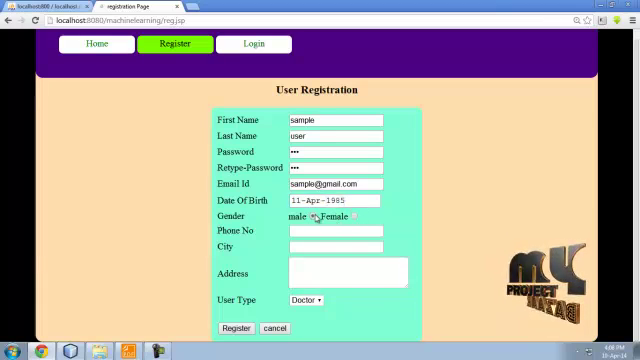
pyautogui.write('12343')
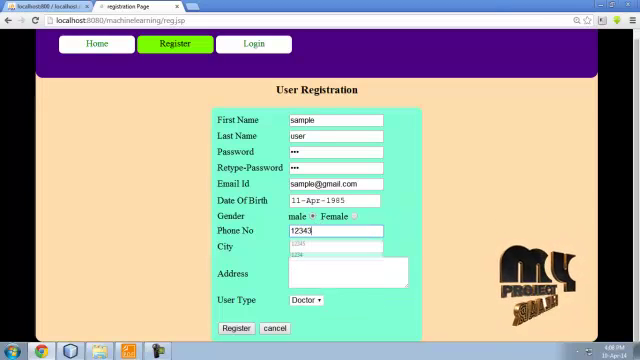
pyautogui.click(336, 248)
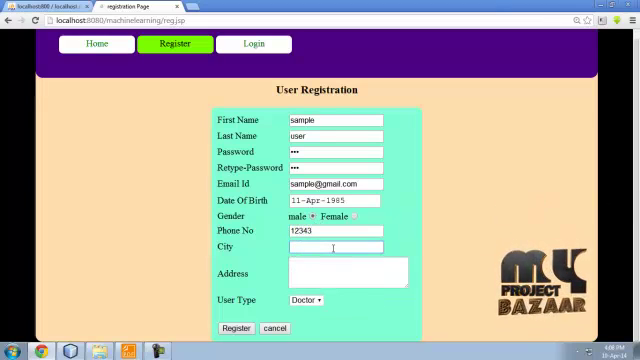
pyautogui.write('madurai')
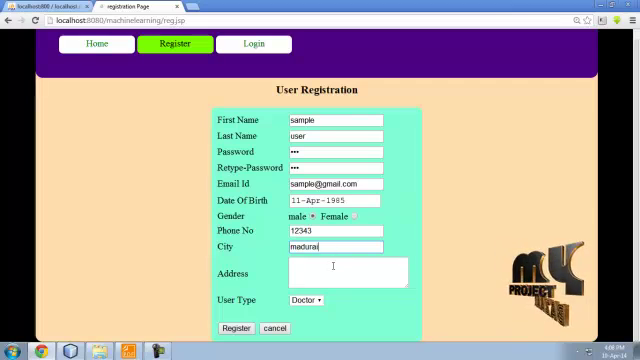
pyautogui.write('tamil')
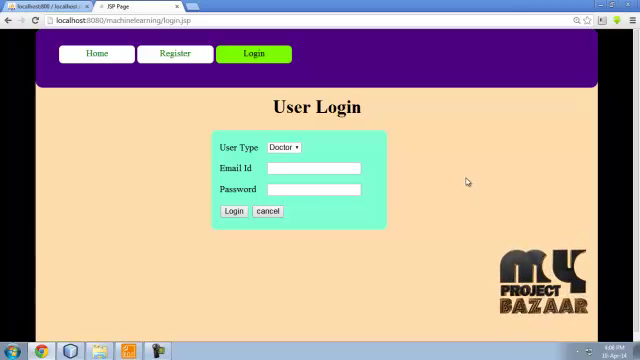
pyautogui.click(312, 168)
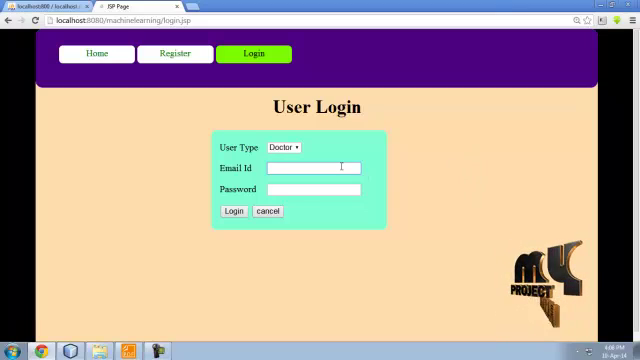
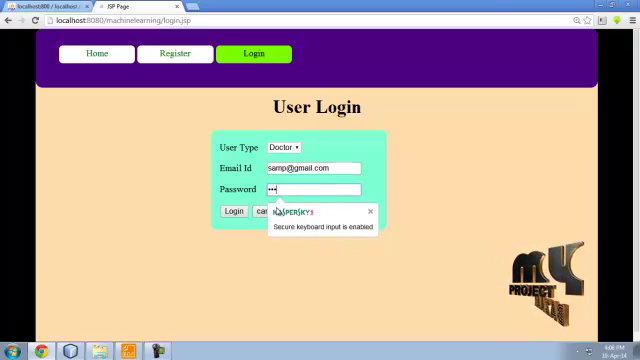
pyautogui.click(236, 212)
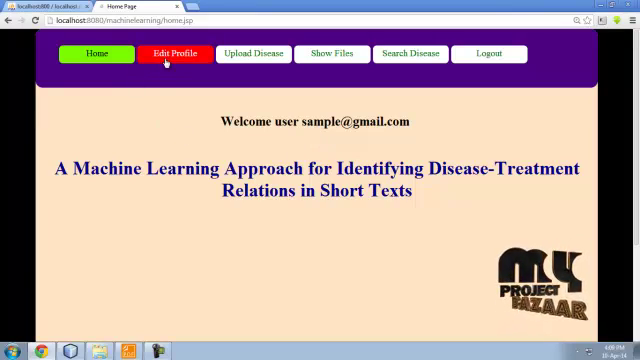
pyautogui.click(176, 54)
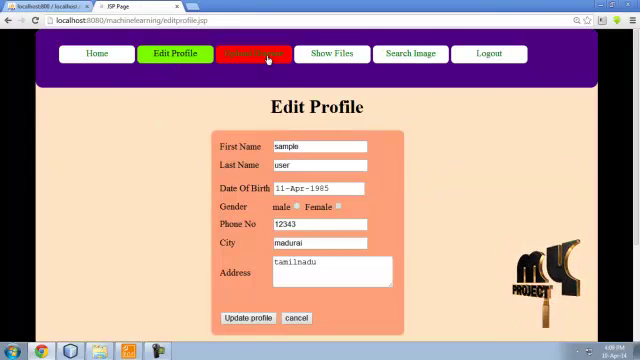
pyautogui.click(256, 52)
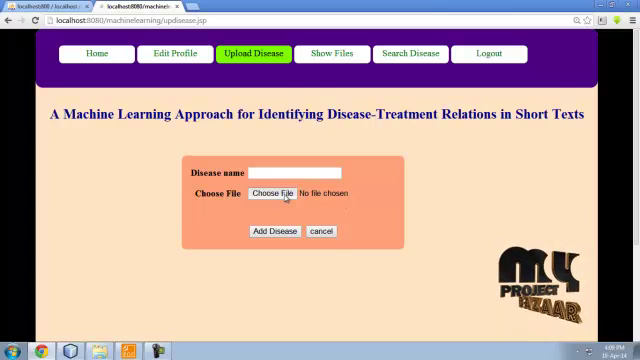
# - Attach the kidney disease text file, name it 'kidney disease' and add the disease
pyautogui.click(276, 192)
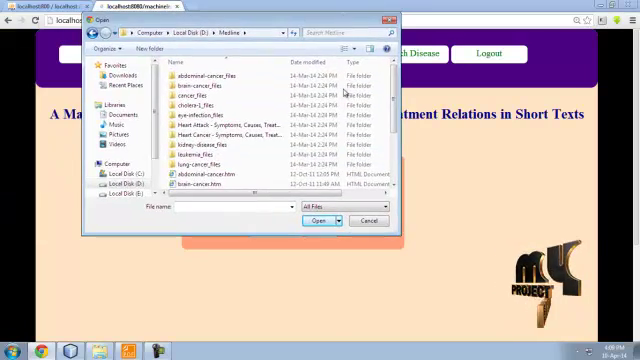
pyautogui.scroll(-3)
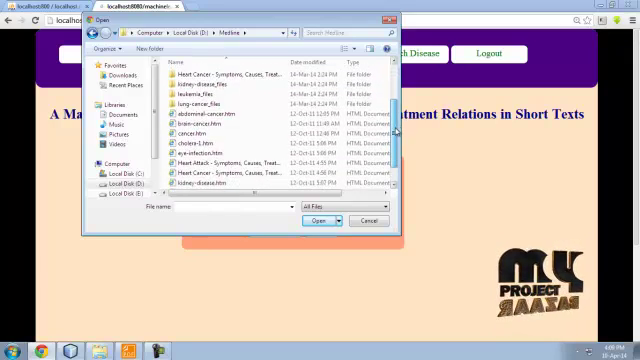
pyautogui.scroll(-3)
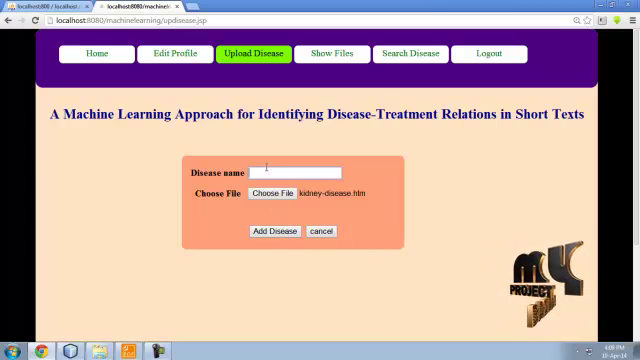
pyautogui.write('kidney')
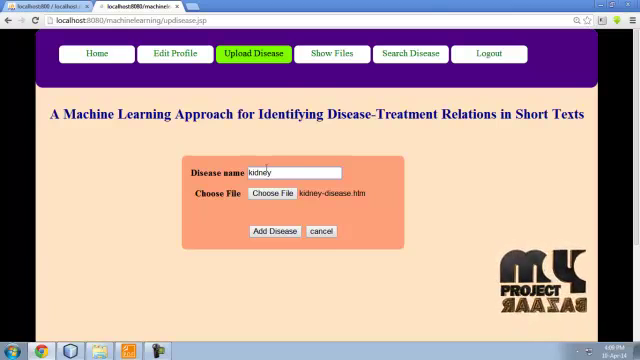
pyautogui.write('disease')
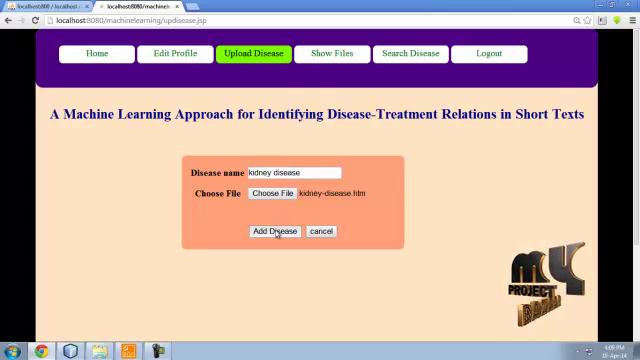
pyautogui.click(266, 232)
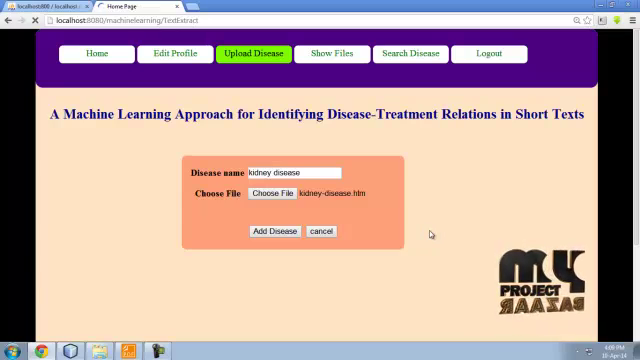
# - Review the kidney disease text before/after extraction and its special characters removal result
pyautogui.click(268, 232)
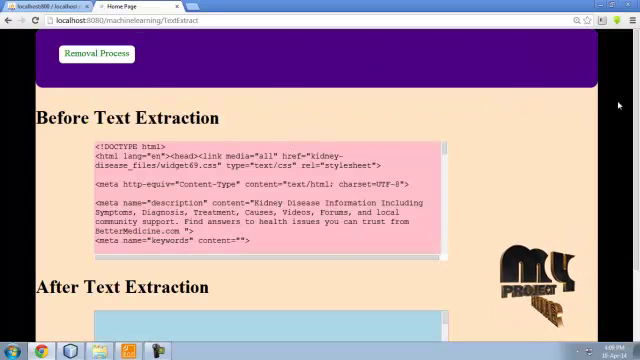
pyautogui.scroll(-3)
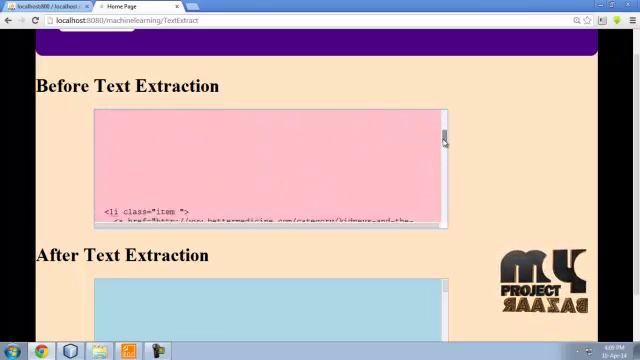
pyautogui.scroll(-3)
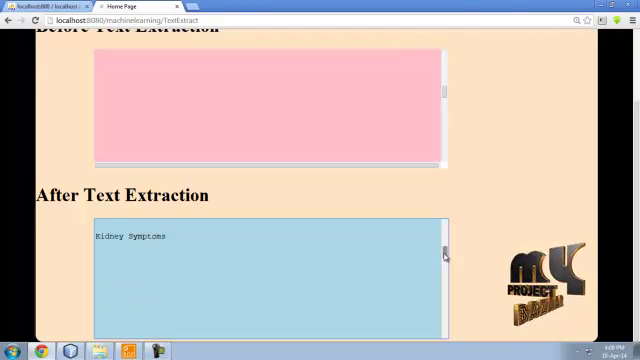
pyautogui.scroll(-3)
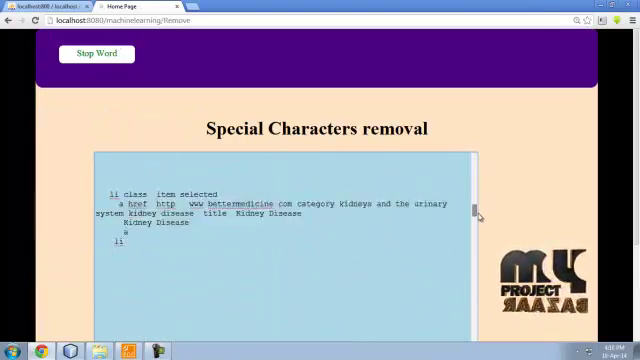
# - Run the Stop Word process on the kidney disease text and view the output
pyautogui.click(96, 54)
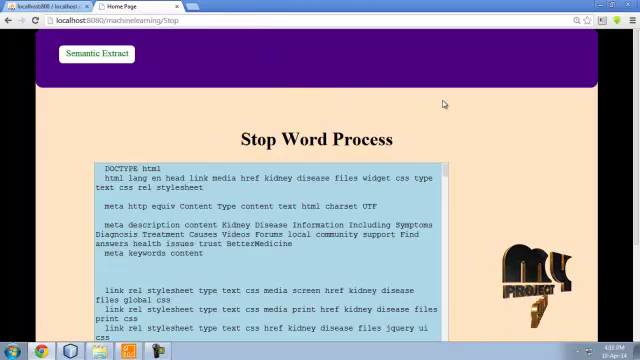
pyautogui.moveTo(440, 142)
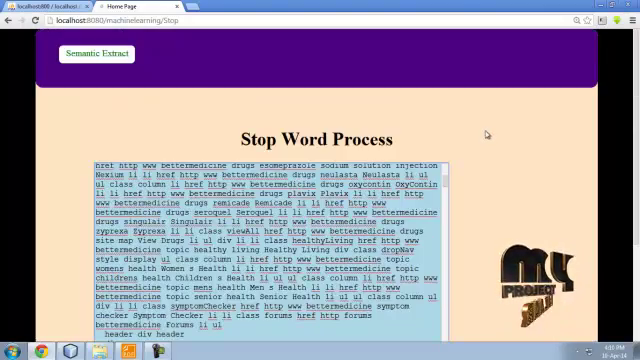
# - Semantic-extract kidney disease into Symptoms, Cause and Treatment, then store the data
pyautogui.click(94, 54)
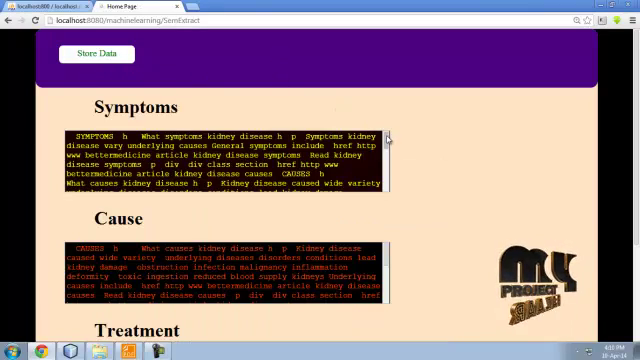
pyautogui.scroll(-3)
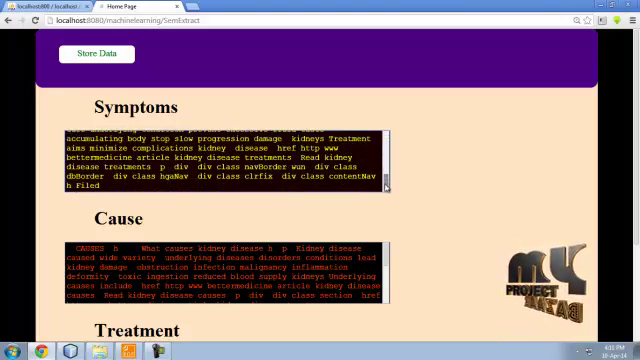
pyautogui.scroll(-3)
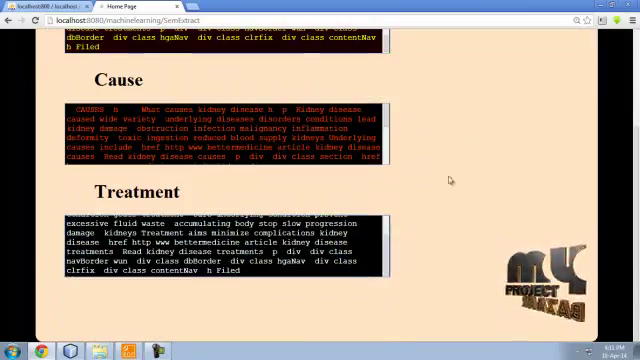
pyautogui.scroll(3)
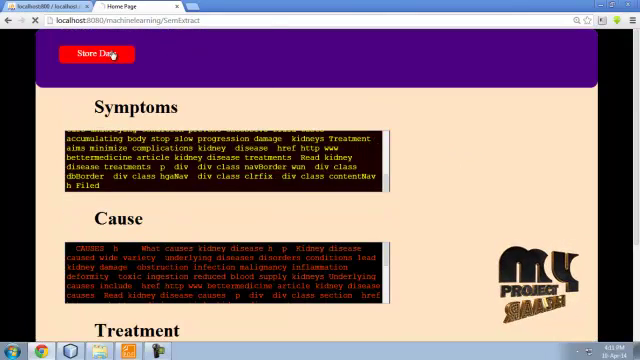
pyautogui.click(96, 54)
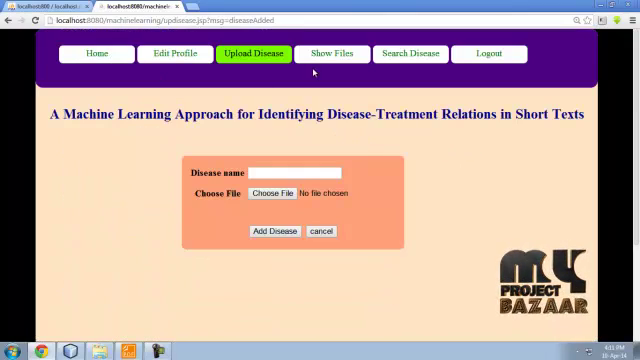
# - List stored diseases, view kidney disease, heart attack and eye infection records, then go to Search Disease
pyautogui.click(330, 54)
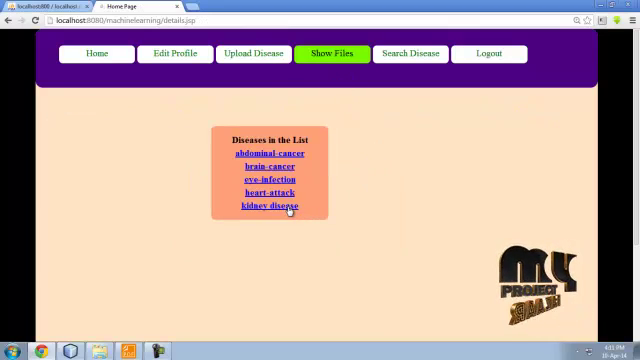
pyautogui.click(276, 204)
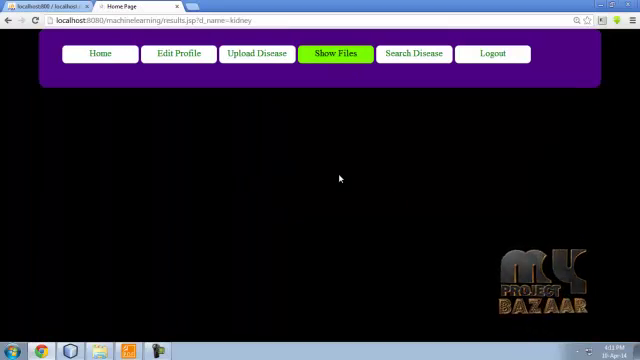
pyautogui.click(332, 54)
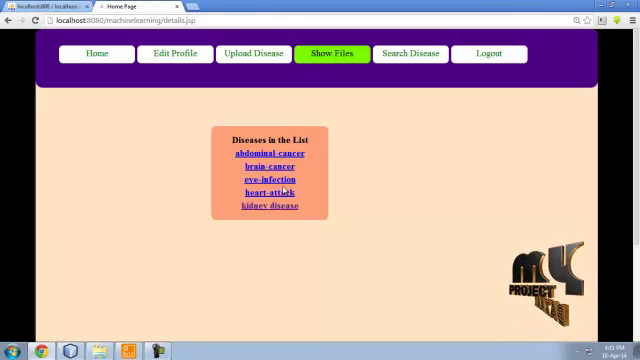
pyautogui.click(270, 192)
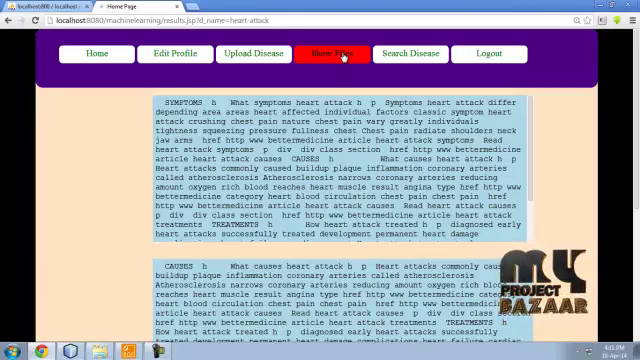
pyautogui.click(332, 54)
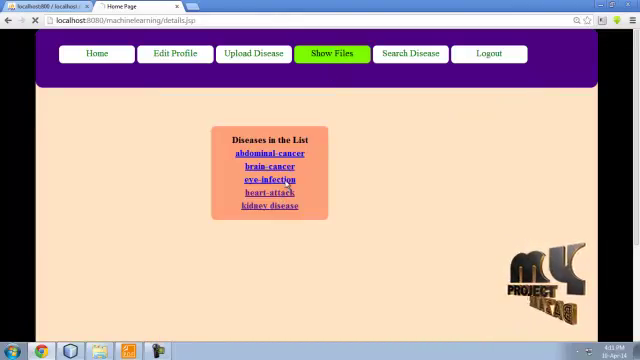
pyautogui.click(268, 178)
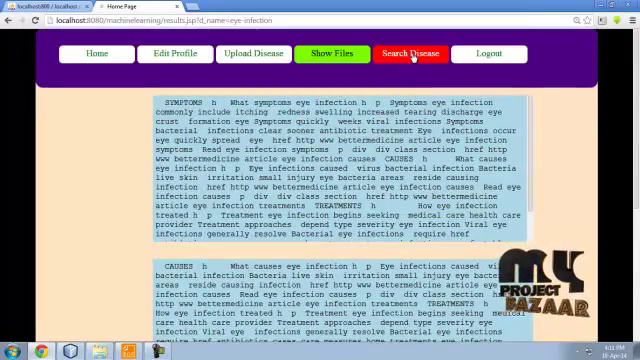
pyautogui.click(408, 54)
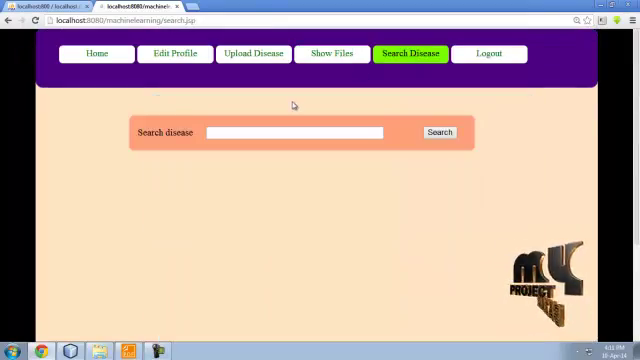
# - Search 'cancer with headache' and review the query reduced to cancer and headache after stop-word removal and stemming
pyautogui.write('ca')
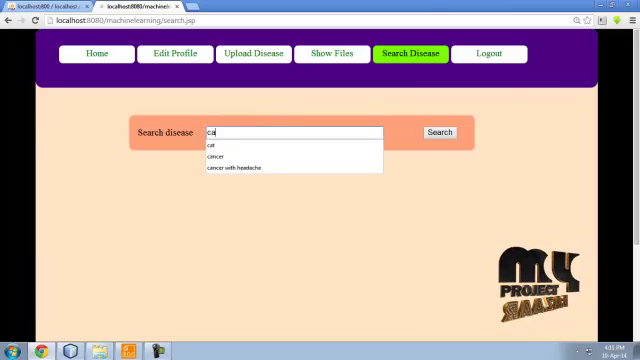
pyautogui.write('cancer wu')
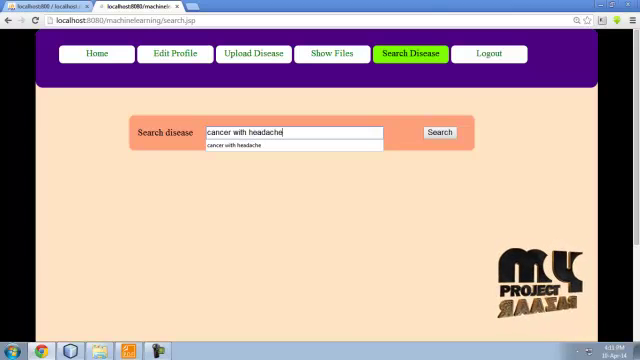
pyautogui.click(436, 132)
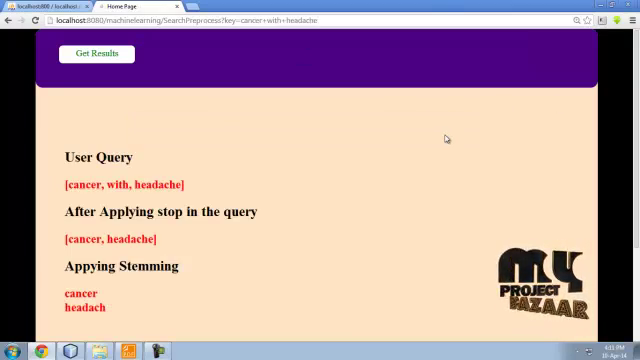
pyautogui.scroll(-3)
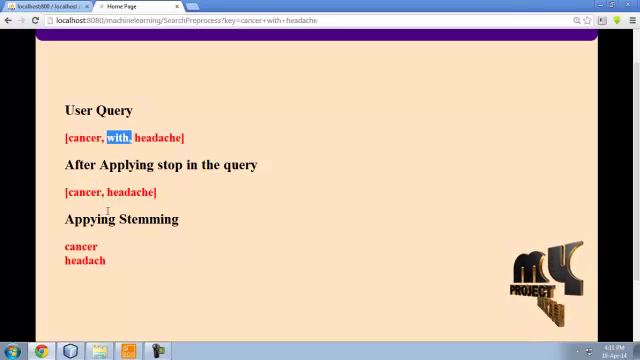
pyautogui.scroll(-3)
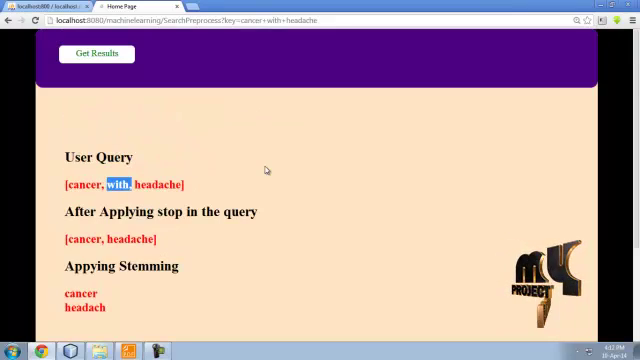
# - Fetch results and review abdominal cancer and brain cancer entries with symptoms, cause and treatment
pyautogui.click(96, 52)
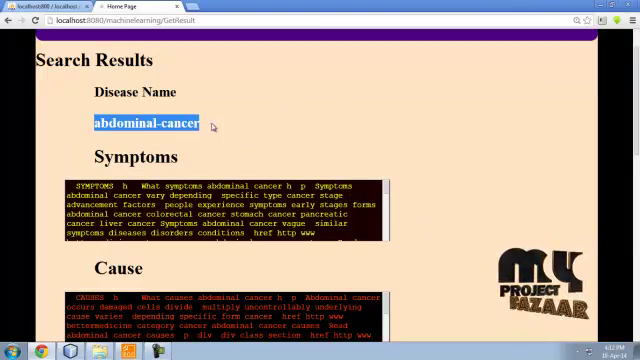
pyautogui.scroll(-3)
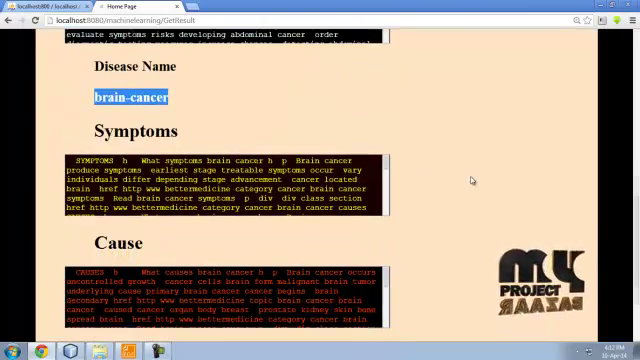
pyautogui.scroll(-3)
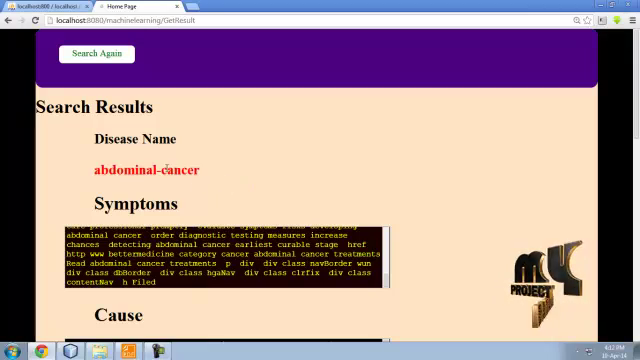
pyautogui.scroll(-3)
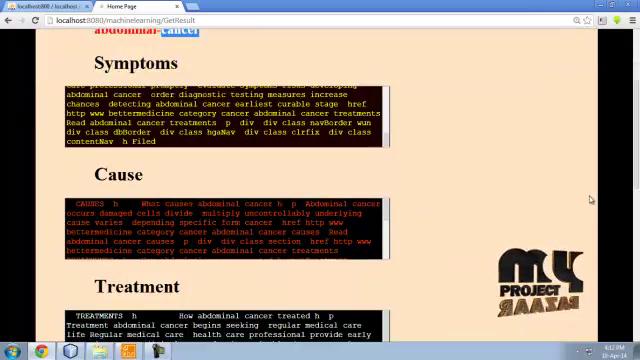